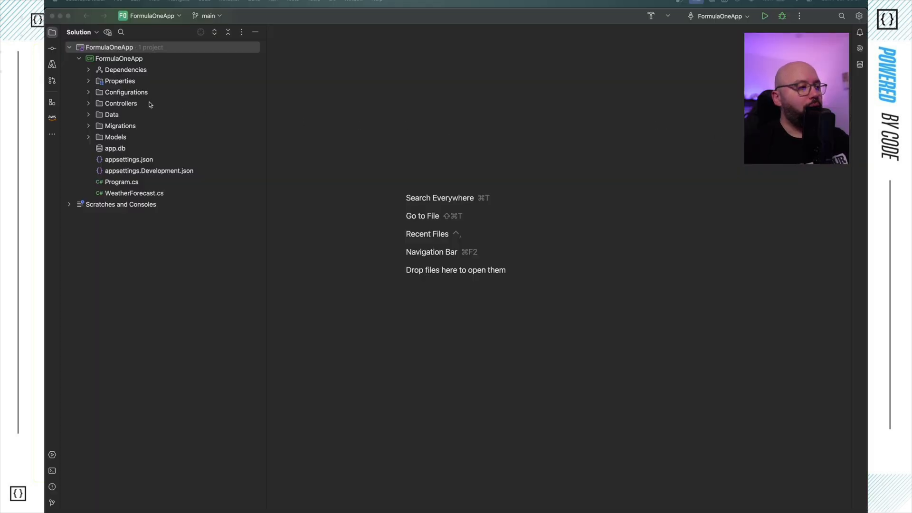
Review FormulaOneApp.csproj, AuthenticationController.cs and the JWT setup in Program.cs
right_click(119, 58)
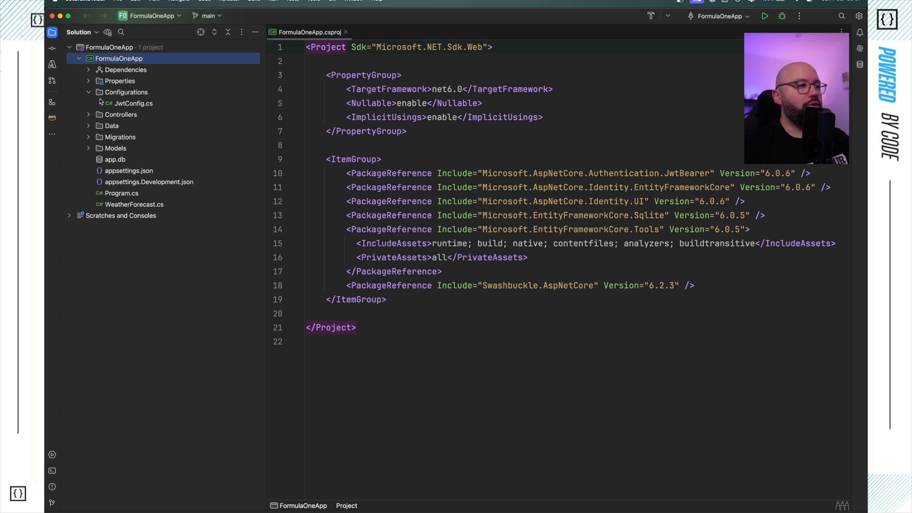
double_click(155, 126)
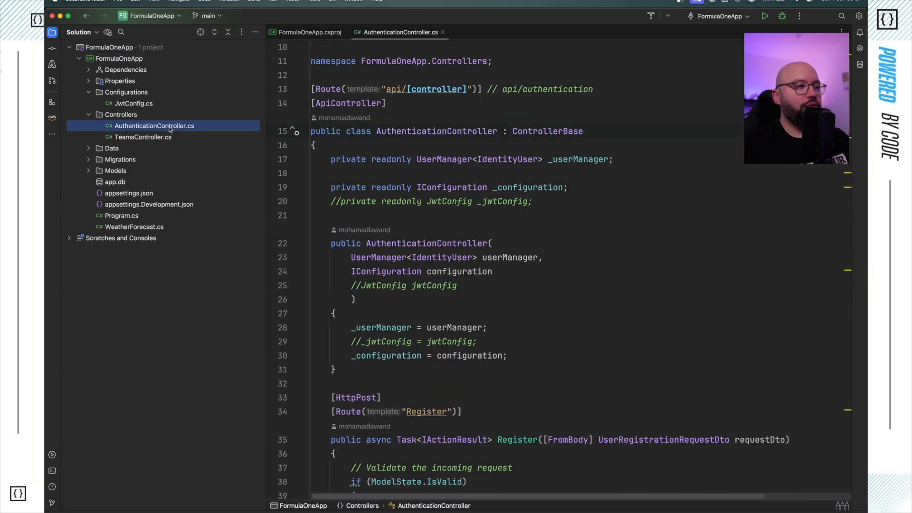
left_click(120, 215)
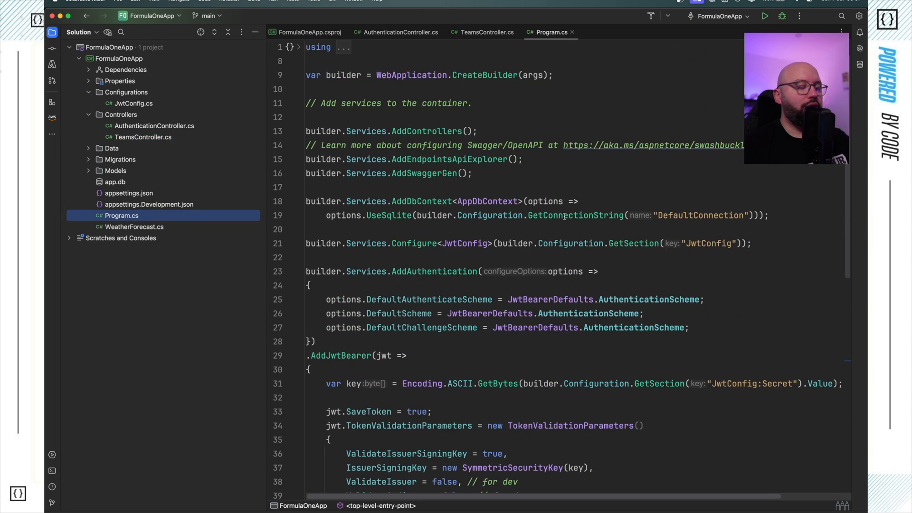
scroll("down", 3)
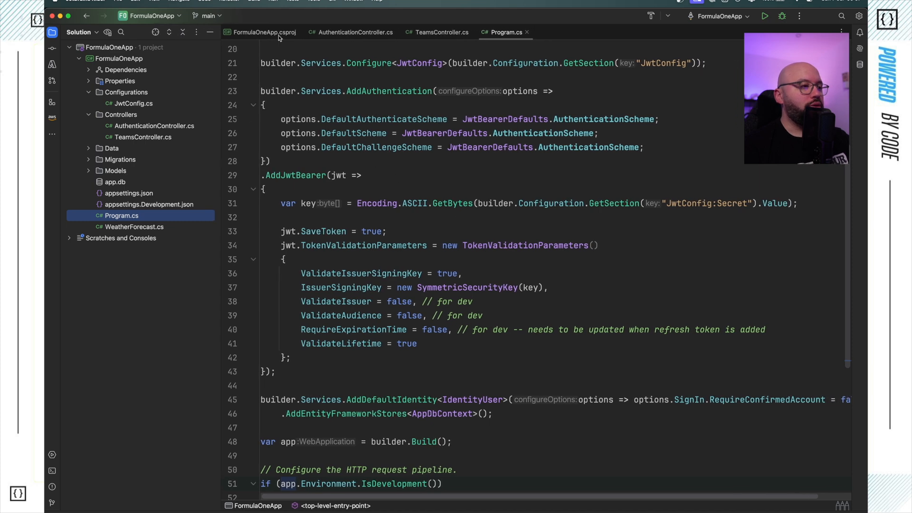
Change TargetFramework in FormulaOneApp.csproj from net6.0 to net8.0
left_click(263, 32)
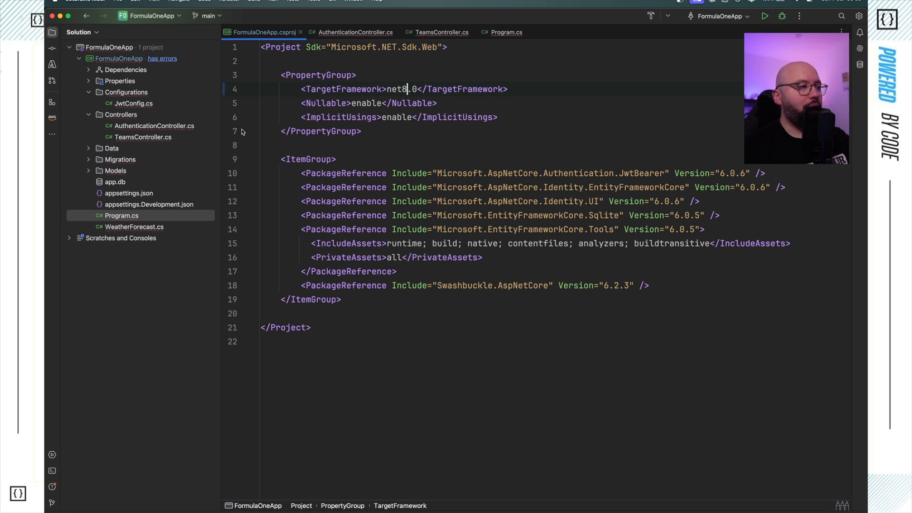
Upgrade Swashbuckle.AspNetCore to 6.6.2 and Microsoft.AspNetCore.Identity.UI to 8.0.6 via NuGet
right_click(119, 58)
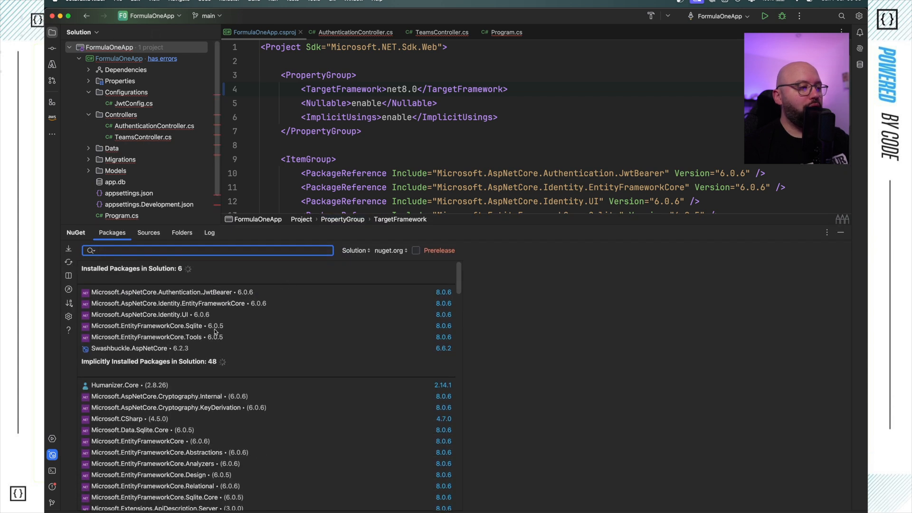
left_click(129, 347)
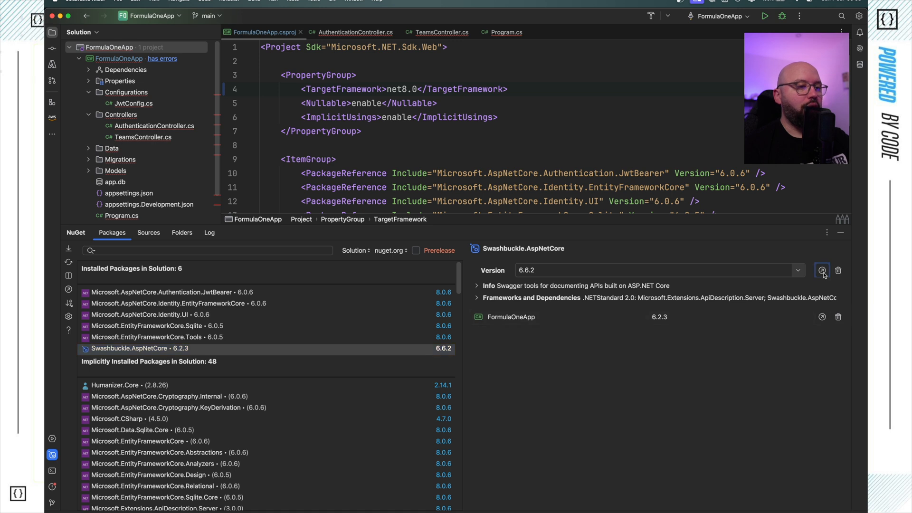
left_click(821, 270)
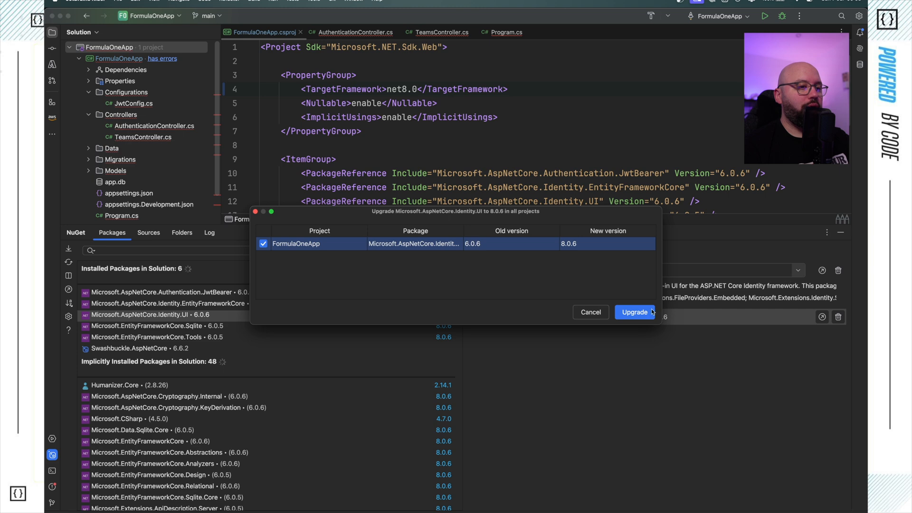
left_click(634, 312)
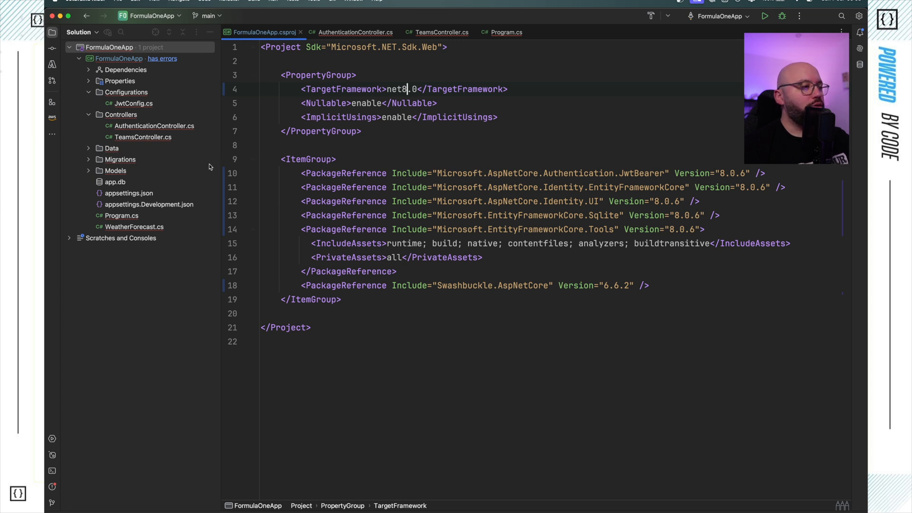
Run dotnet build in the FormulaOneApp folder, which fails on global.json's SDK 6.0.0 pin
left_click(51, 470)
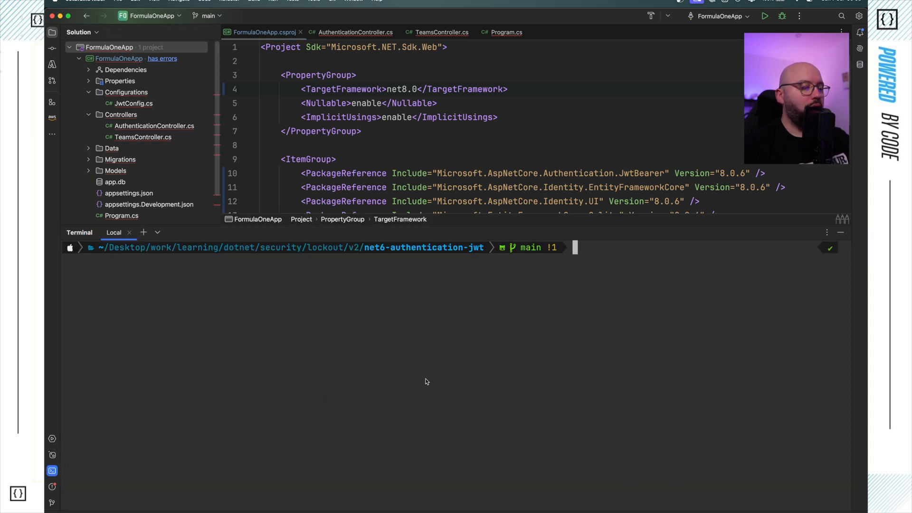
type("cd FormulaOneApp")
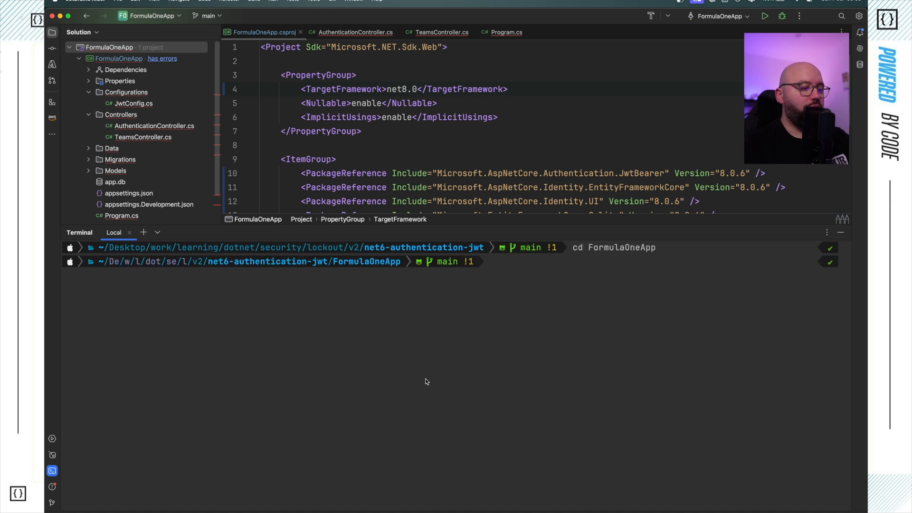
type("dotnet build")
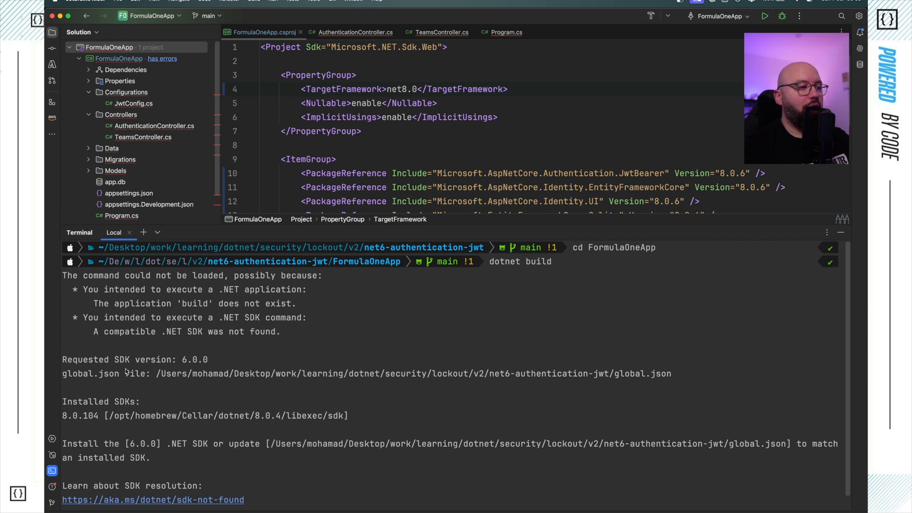
mouse_move(731, 279)
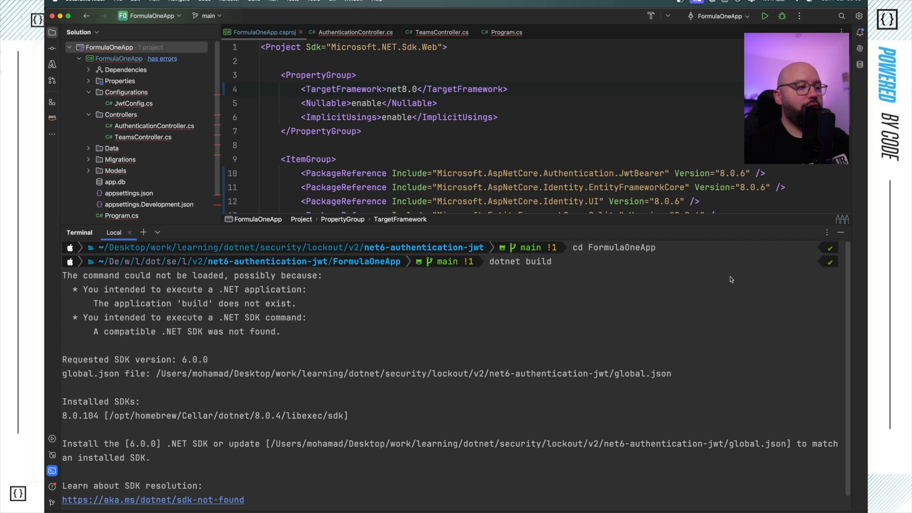
mouse_move(840, 233)
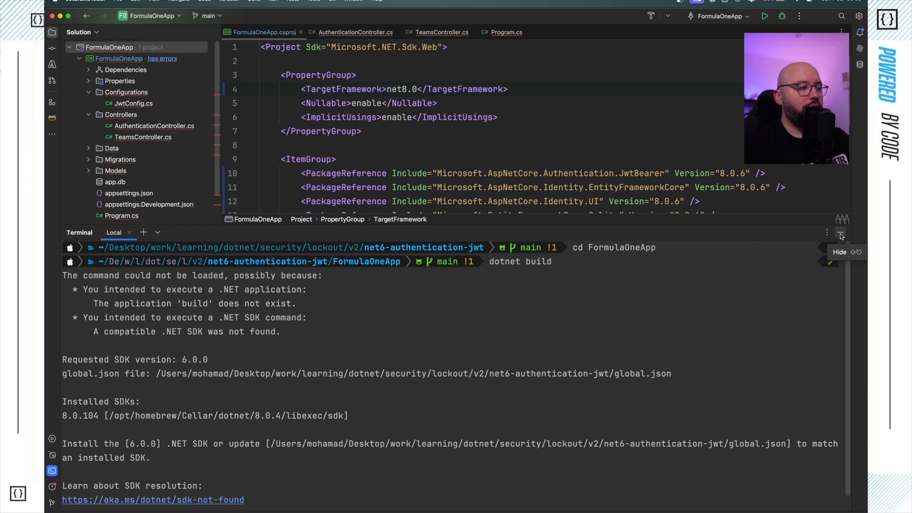
left_click(839, 232)
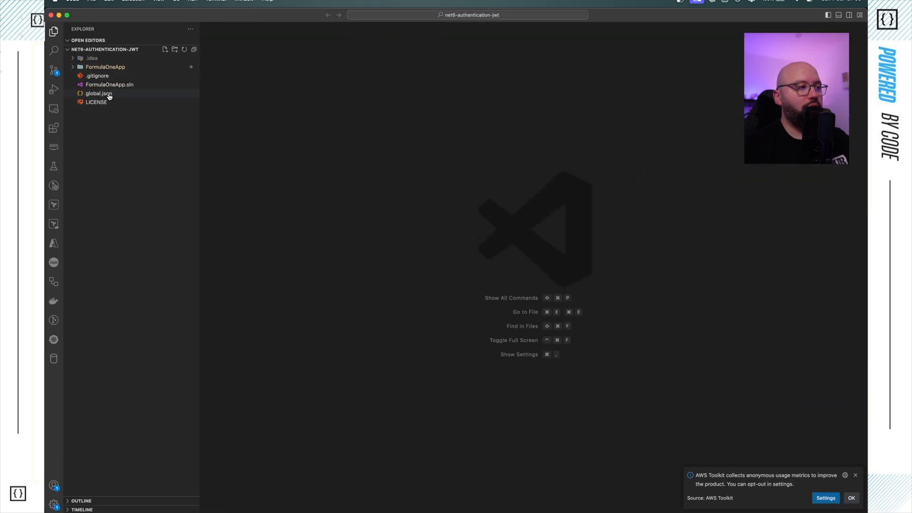
Inspect global.json pinning SDK 6.0.0, then delete it from the solution
left_click(99, 93)
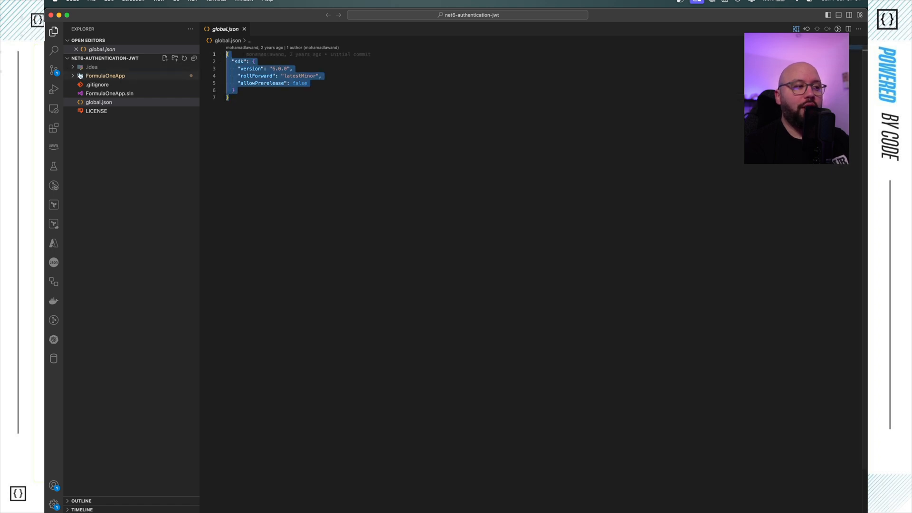
left_click(104, 76)
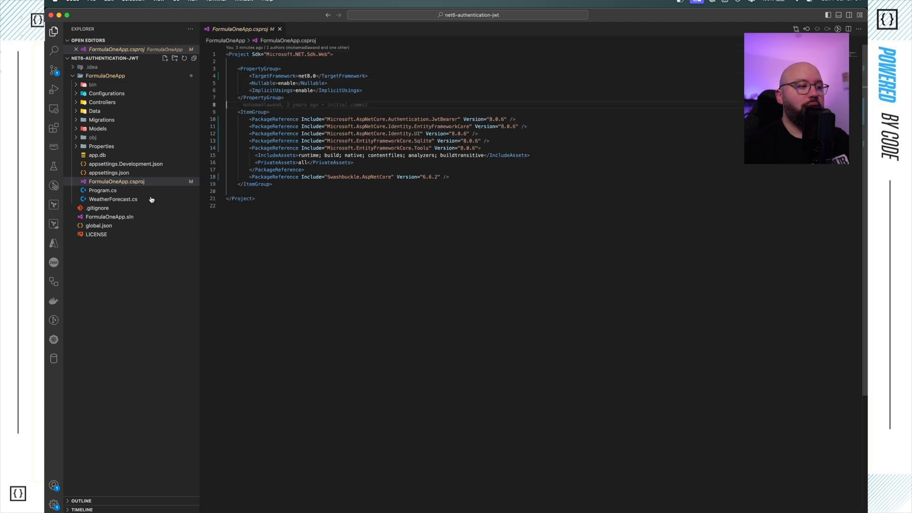
left_click(99, 225)
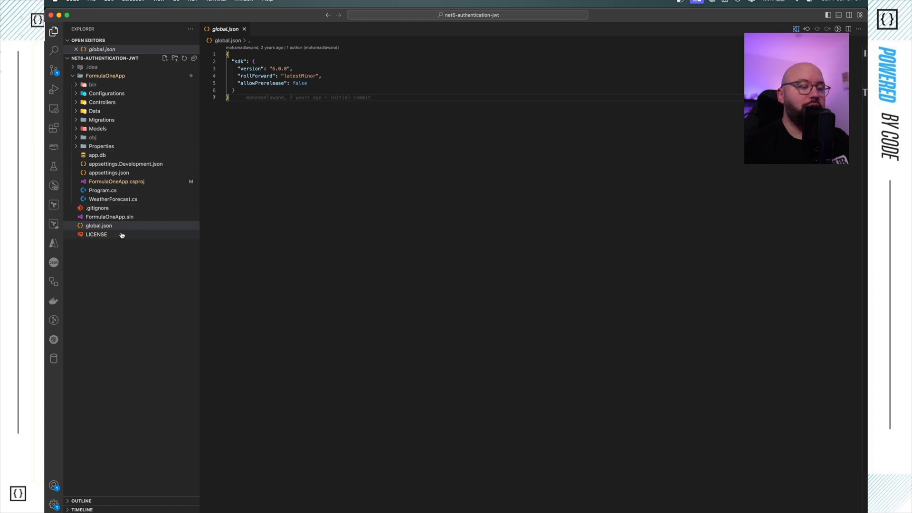
right_click(98, 226)
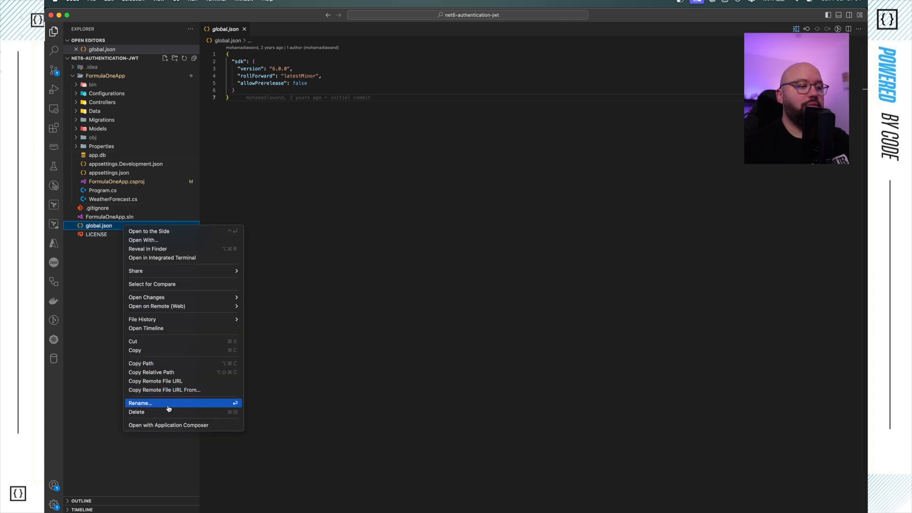
left_click(135, 411)
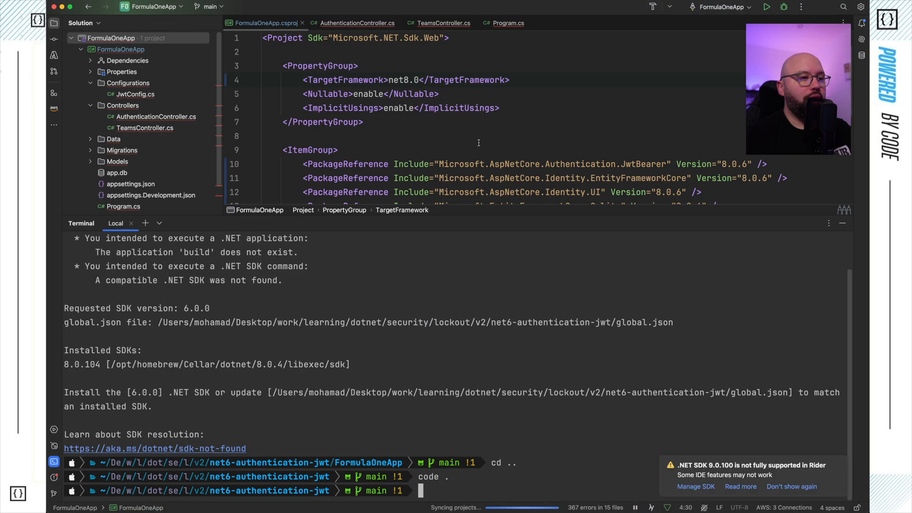
Start the web API with dotnet run from the FormulaOneApp/ folder
type("cd FormulaOneApp/")
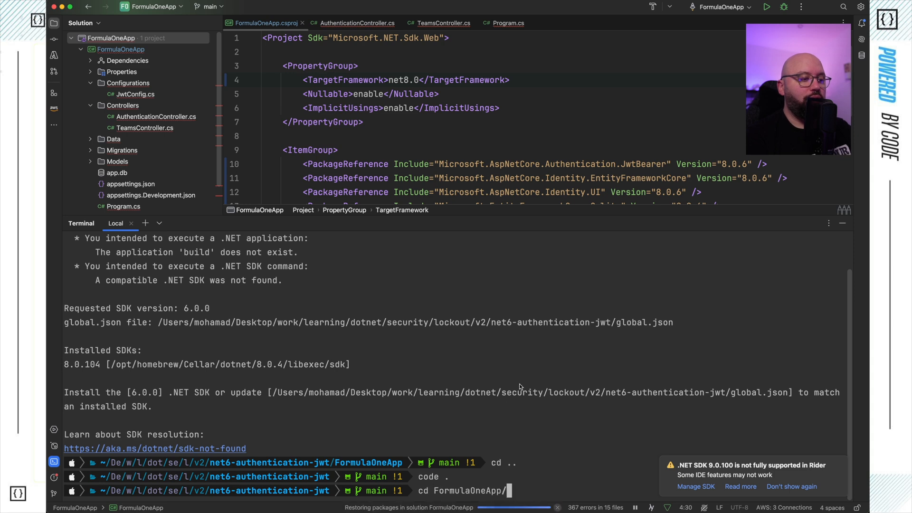
type("dotnet")
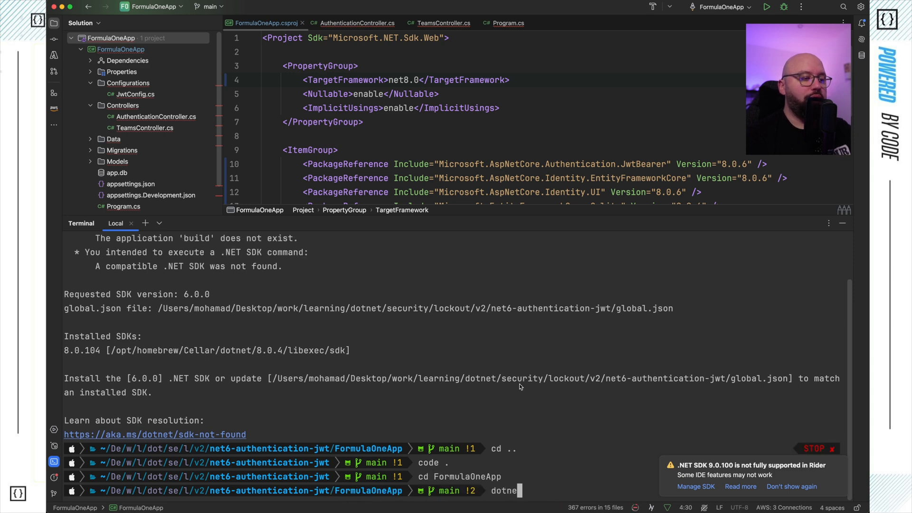
key("Return")
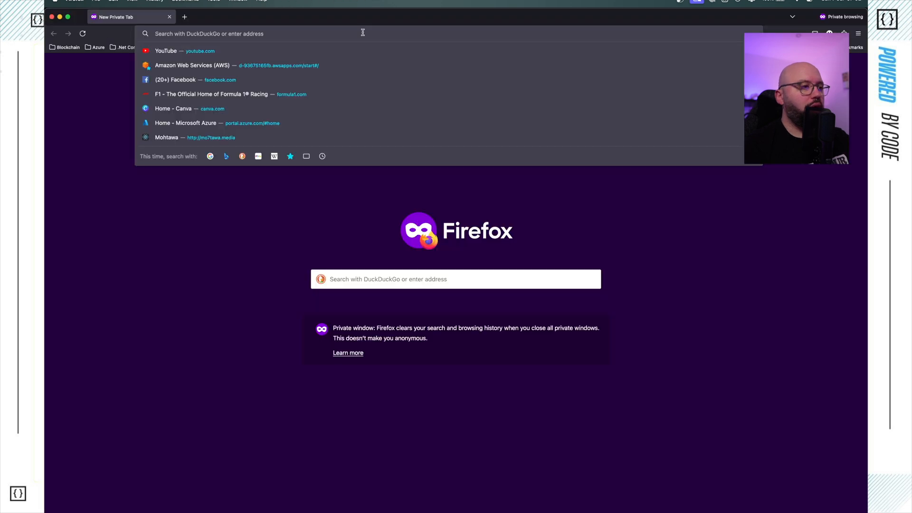
type("https://localhost:7192/swagger/index.html")
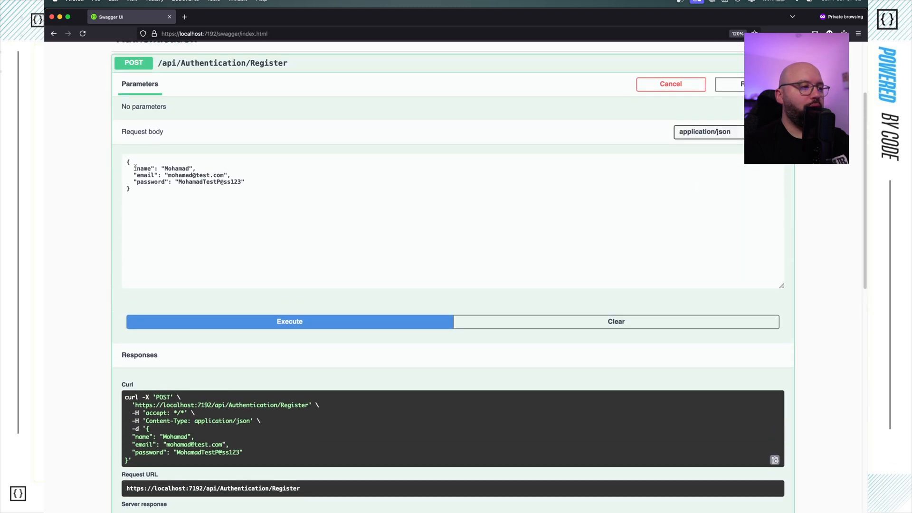
left_click_drag(134, 175, 245, 182)
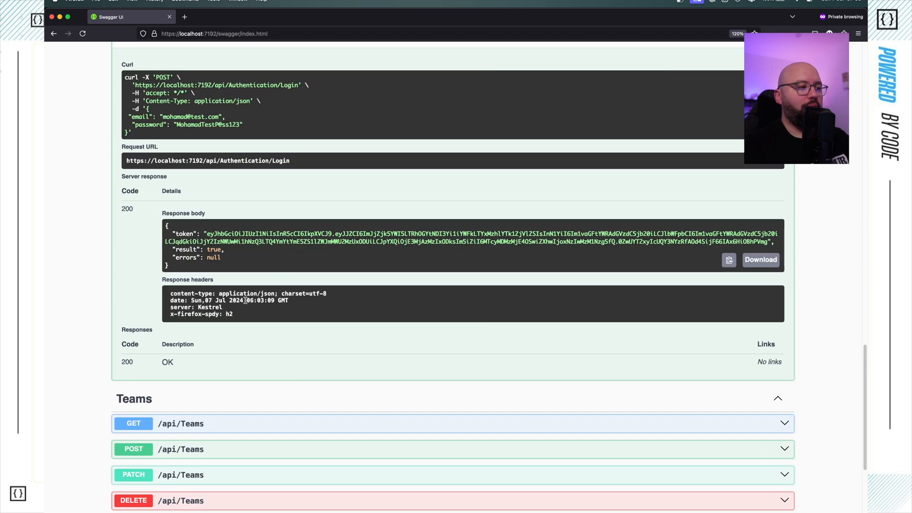
scroll("down", 3)
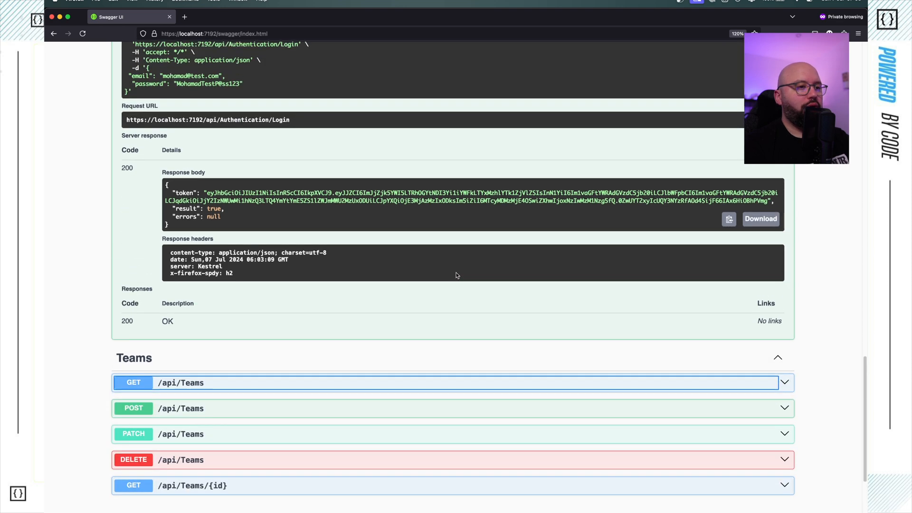
scroll("up", 3)
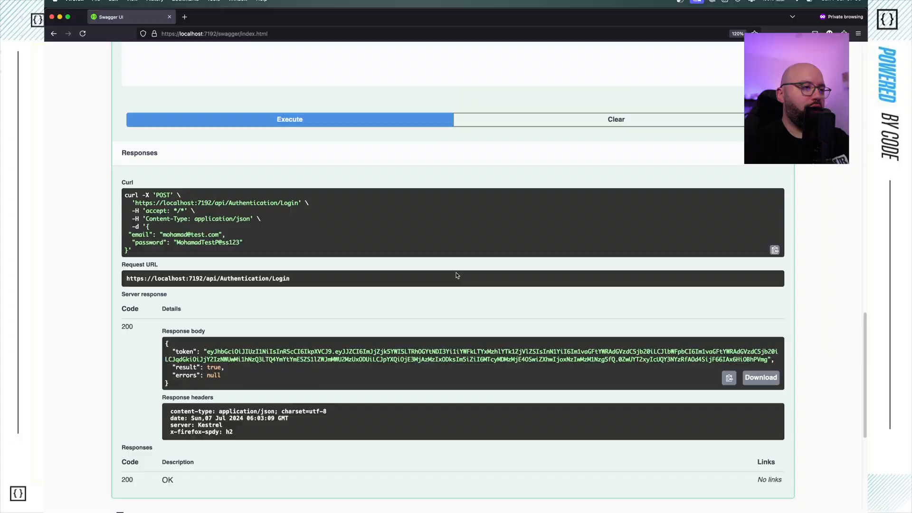